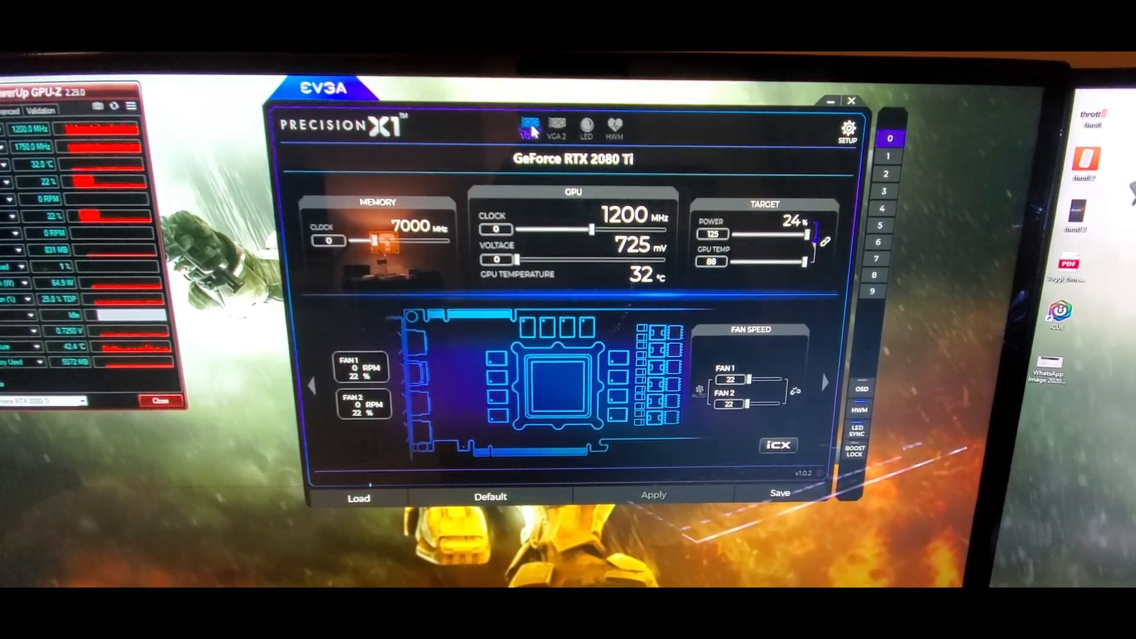
# Check both cards' panels in Precision X1, then start the Heaven benchmark run
pyautogui.click(556, 123)
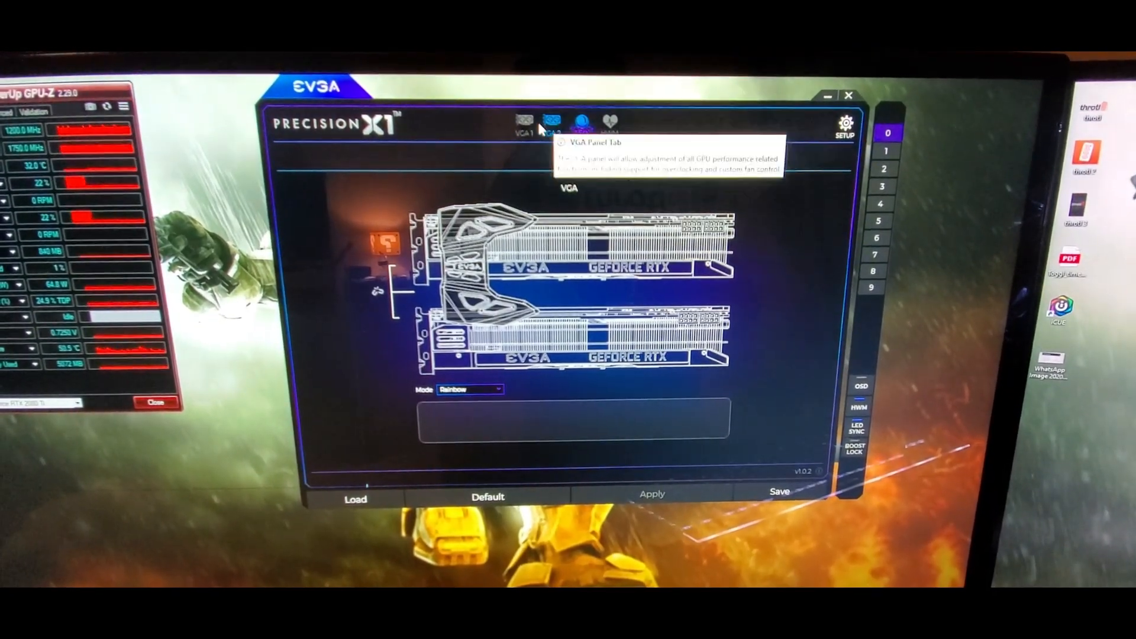
pyautogui.click(517, 121)
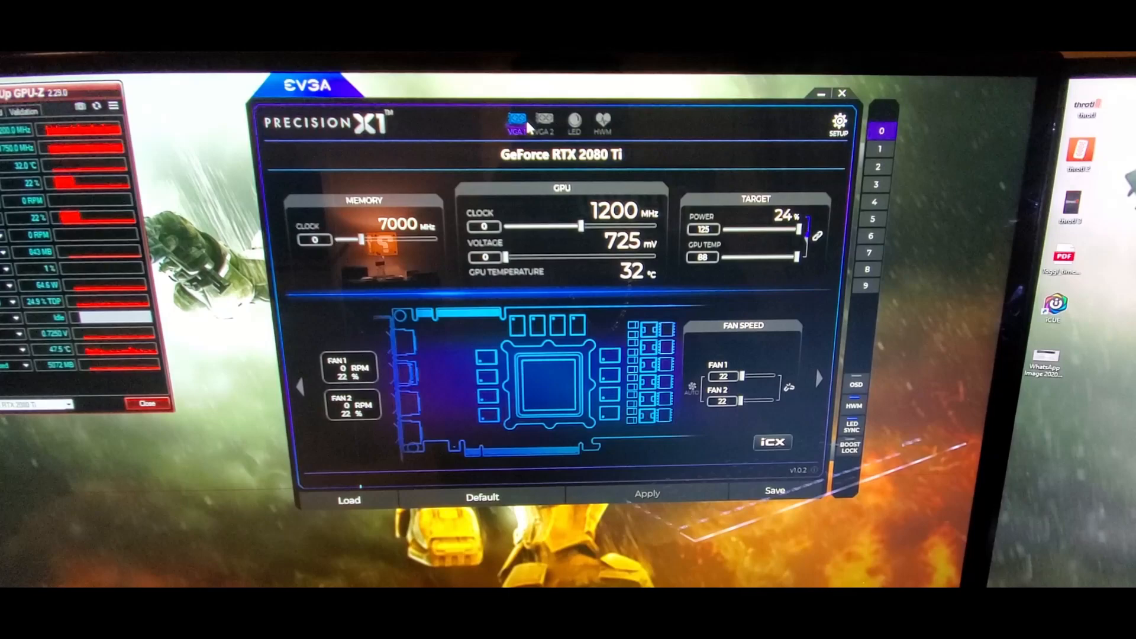
pyautogui.click(537, 120)
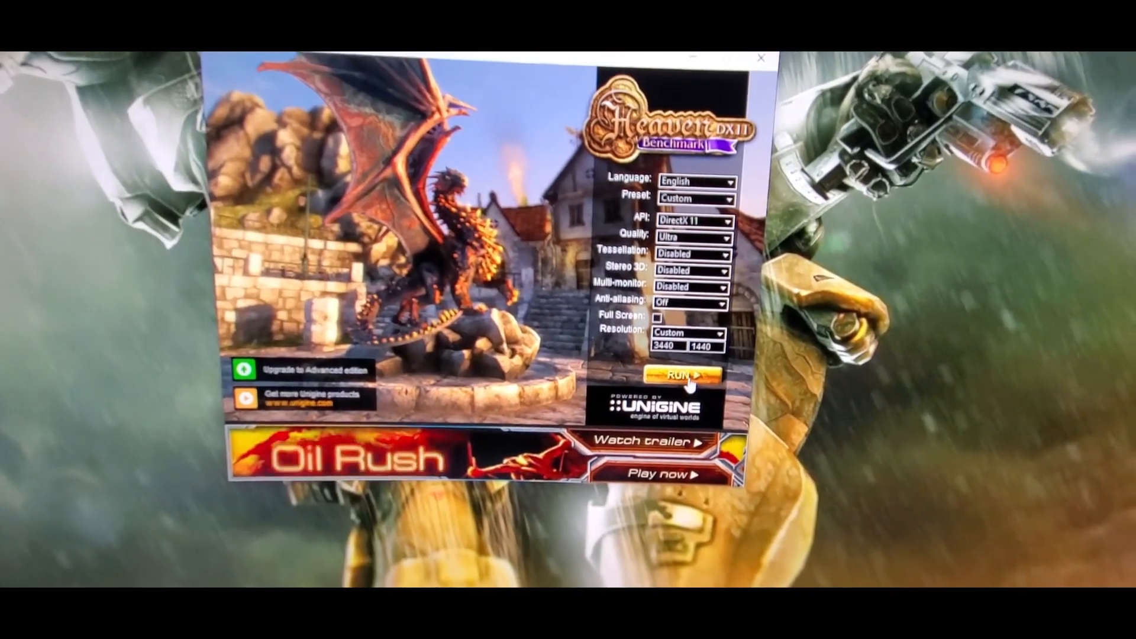
pyautogui.click(682, 375)
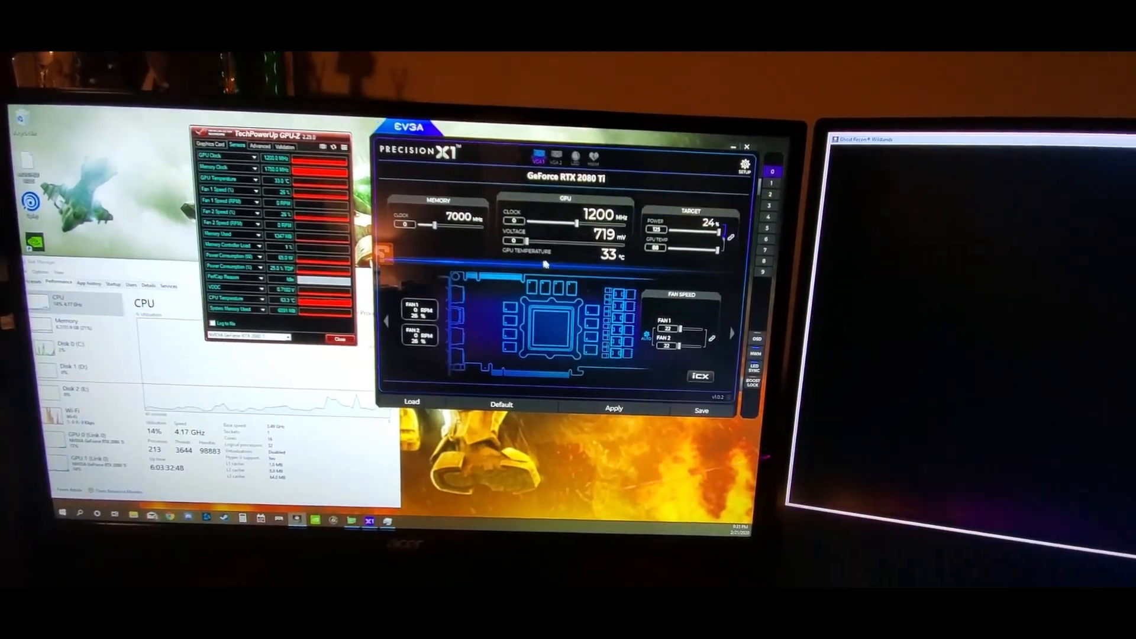
# Keep the VGA1 panel in view as the first card climbs to 1680 MHz, 844 mV, 34 °C
pyautogui.click(613, 405)
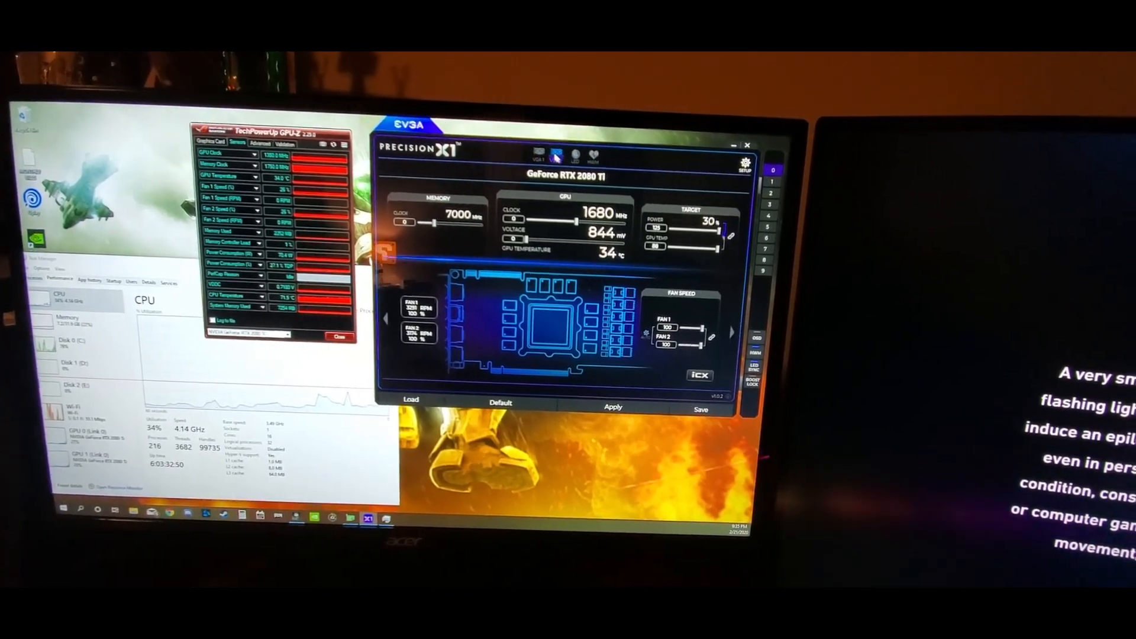